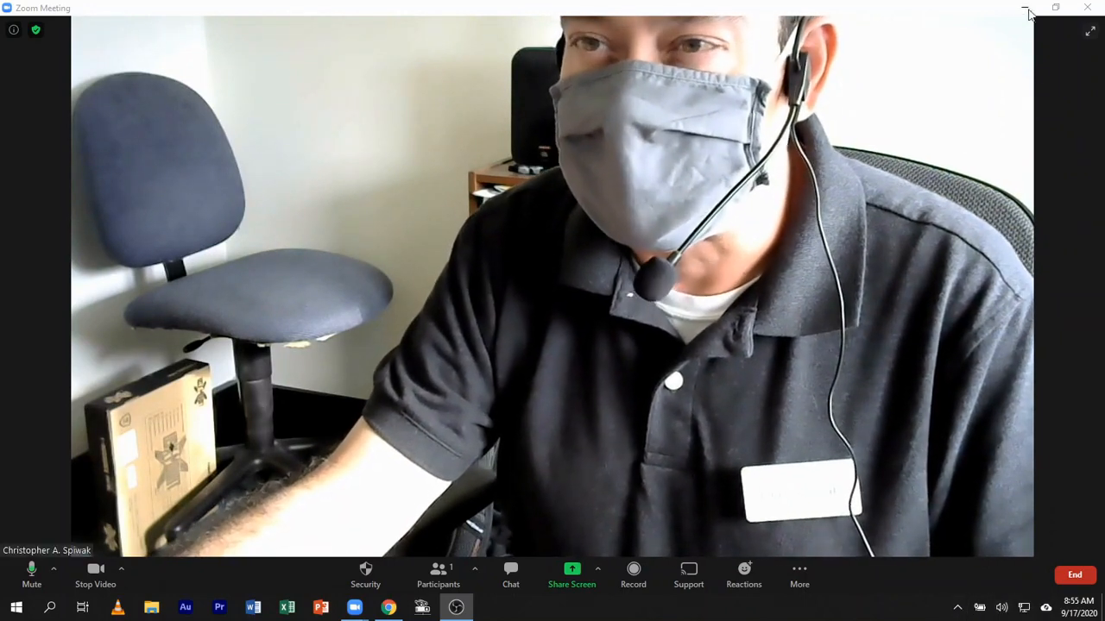
Exit full-screen so the Zoom meeting sits in a smaller window
click(1055, 7)
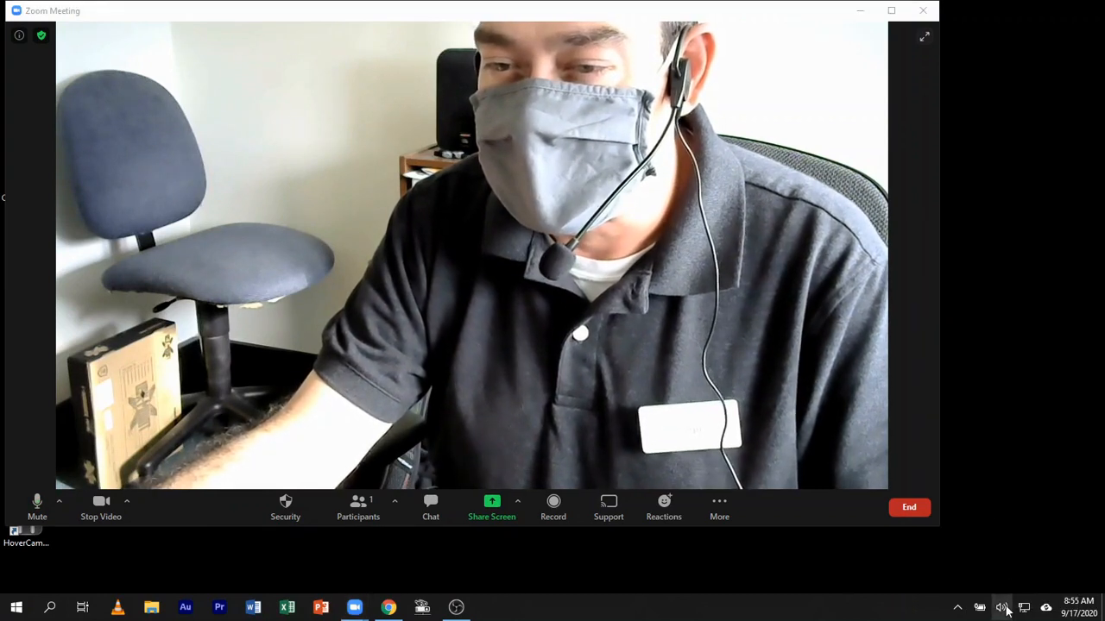
Show the Windows playback device list and scroll through the Dante, speaker and Conexant options
click(1002, 607)
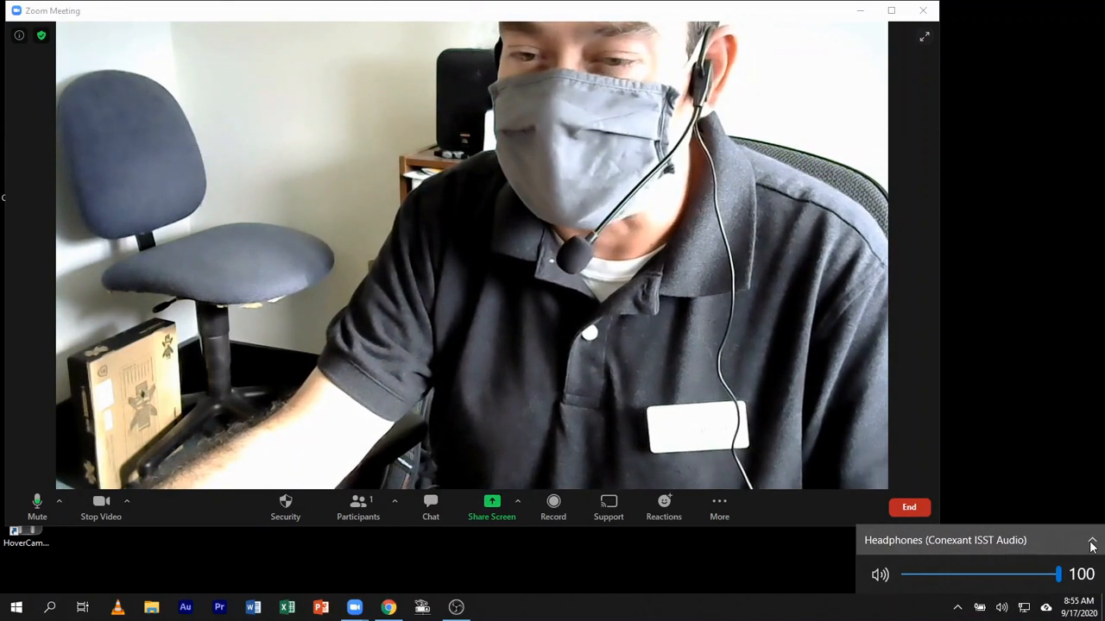
click(1091, 544)
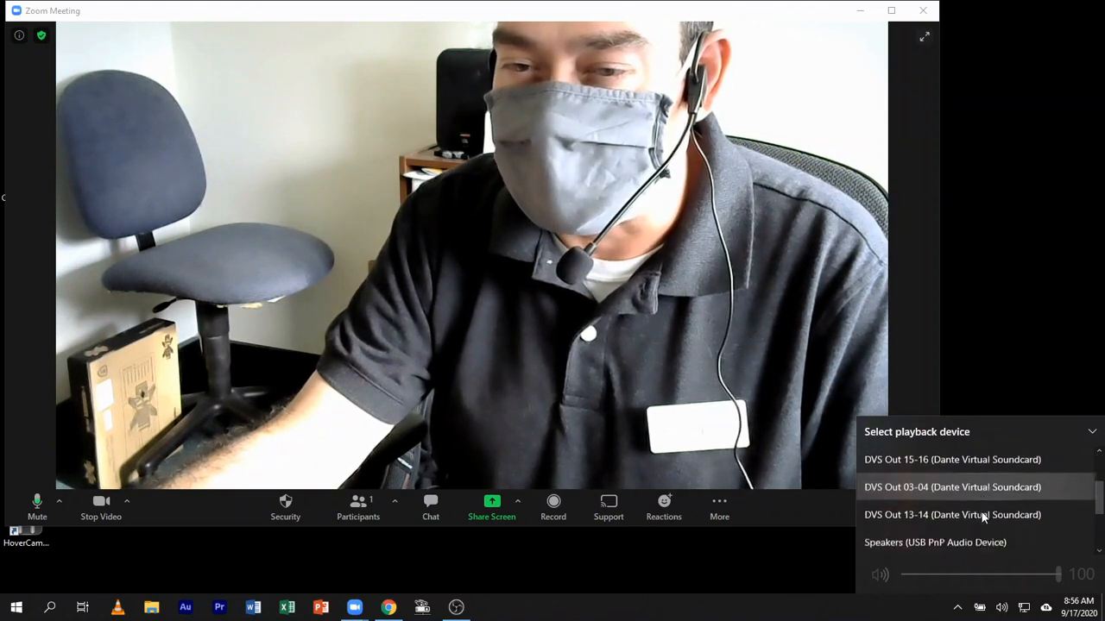
scroll(down, 3)
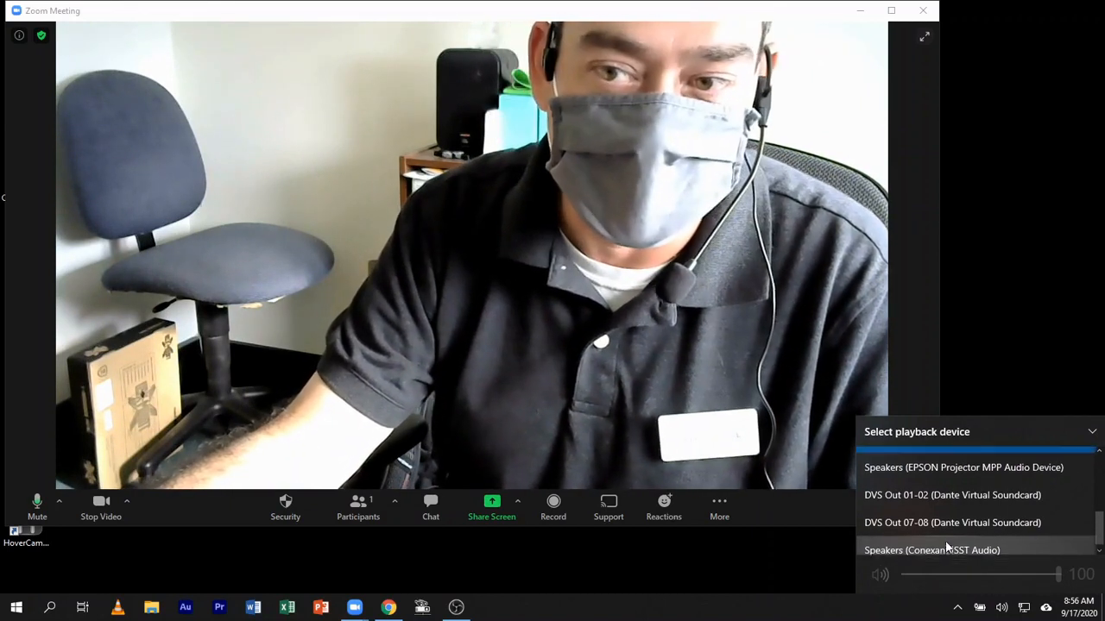
scroll(down, 3)
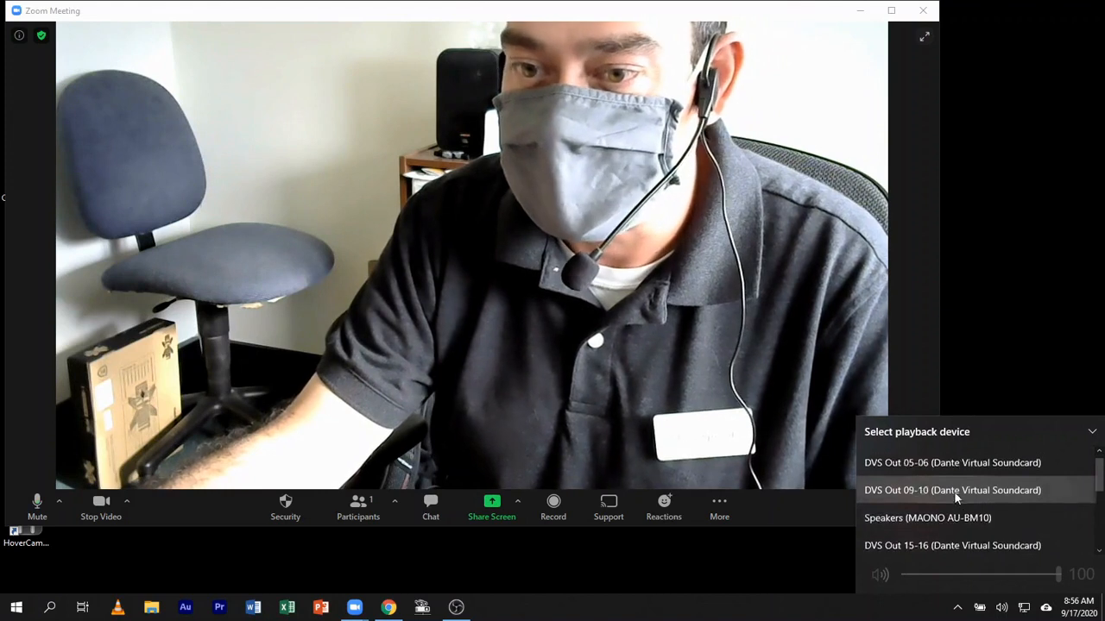
scroll(down, 3)
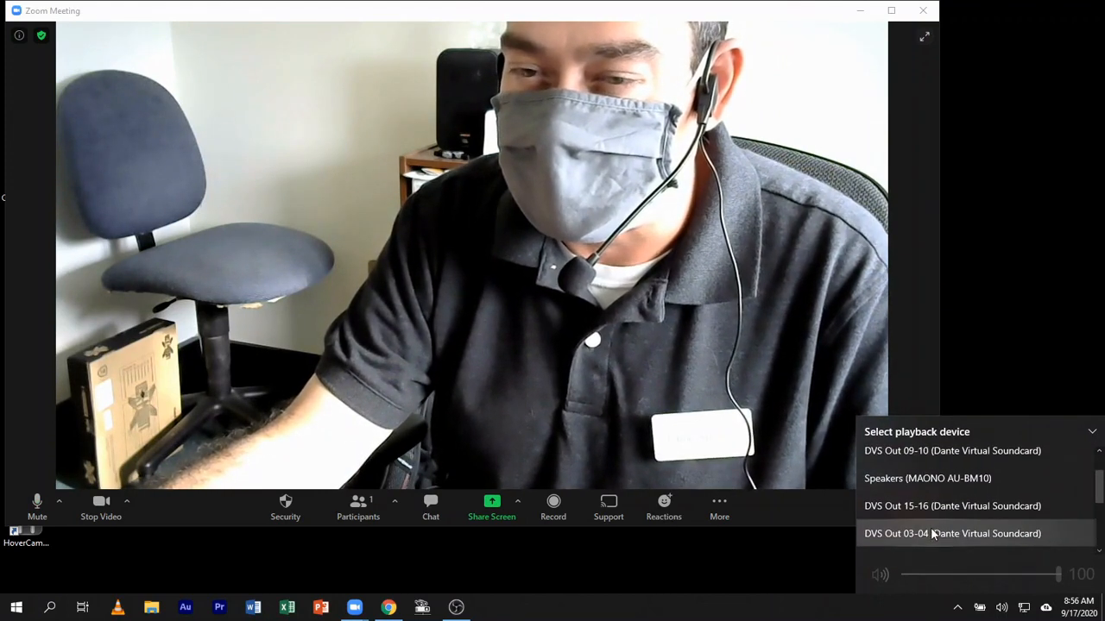
mouse_move(927, 478)
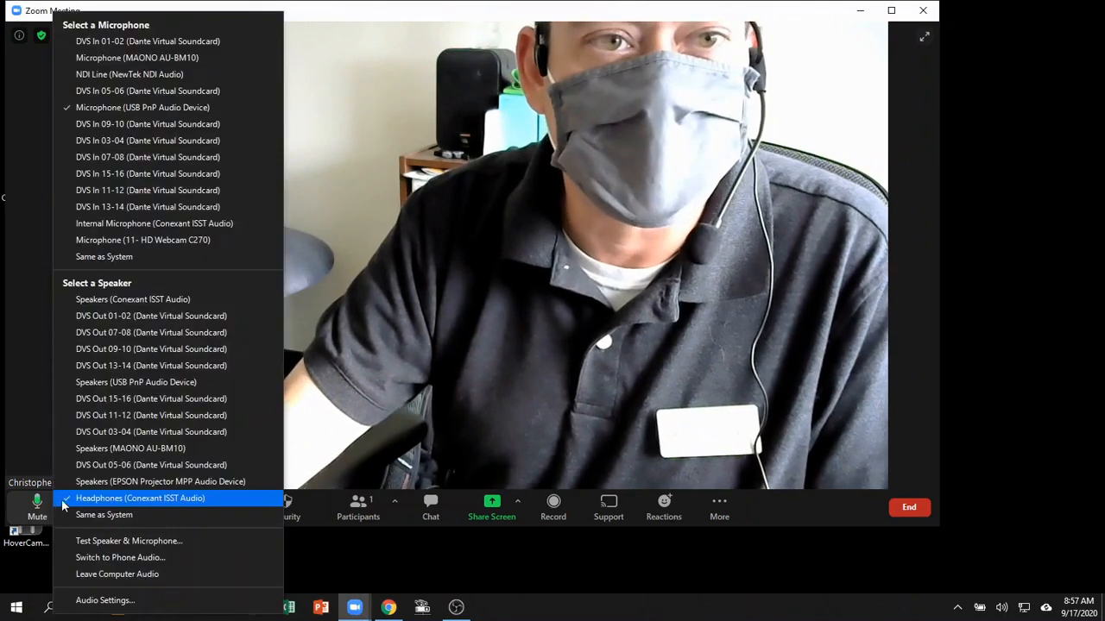
mouse_move(129, 74)
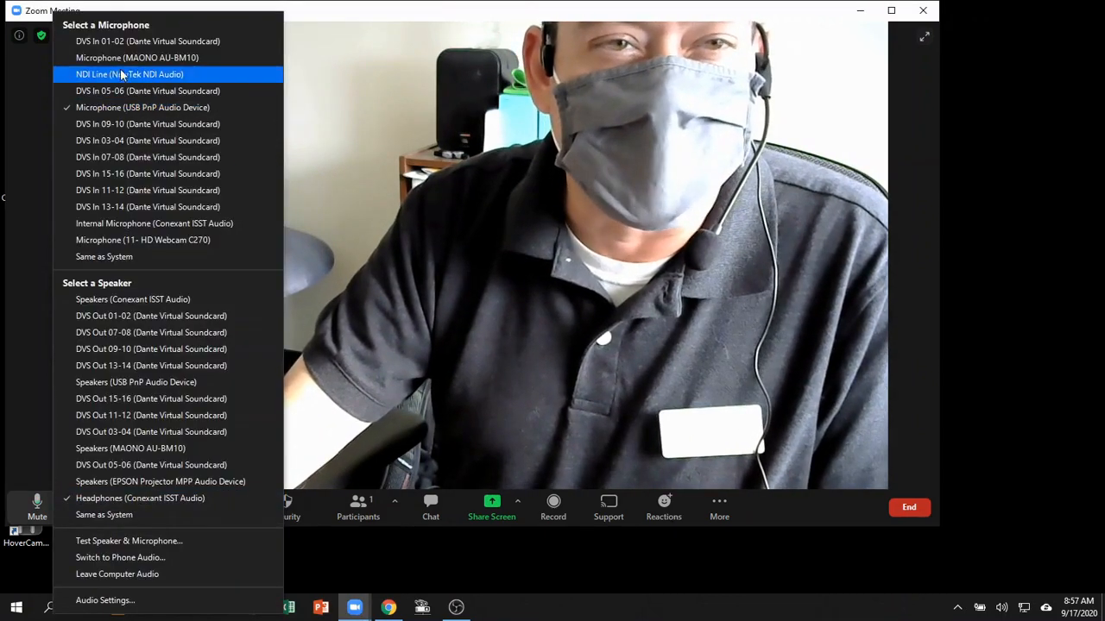
mouse_move(138, 57)
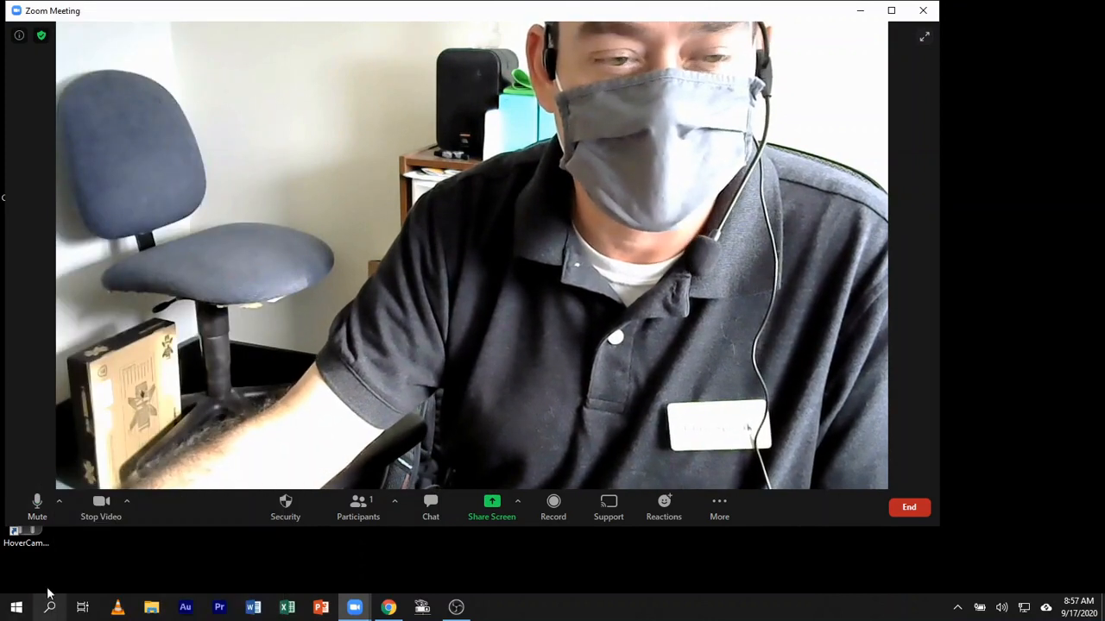
Keep Conexant headphones as the Zoom speaker and start the speaker and microphone test
click(59, 500)
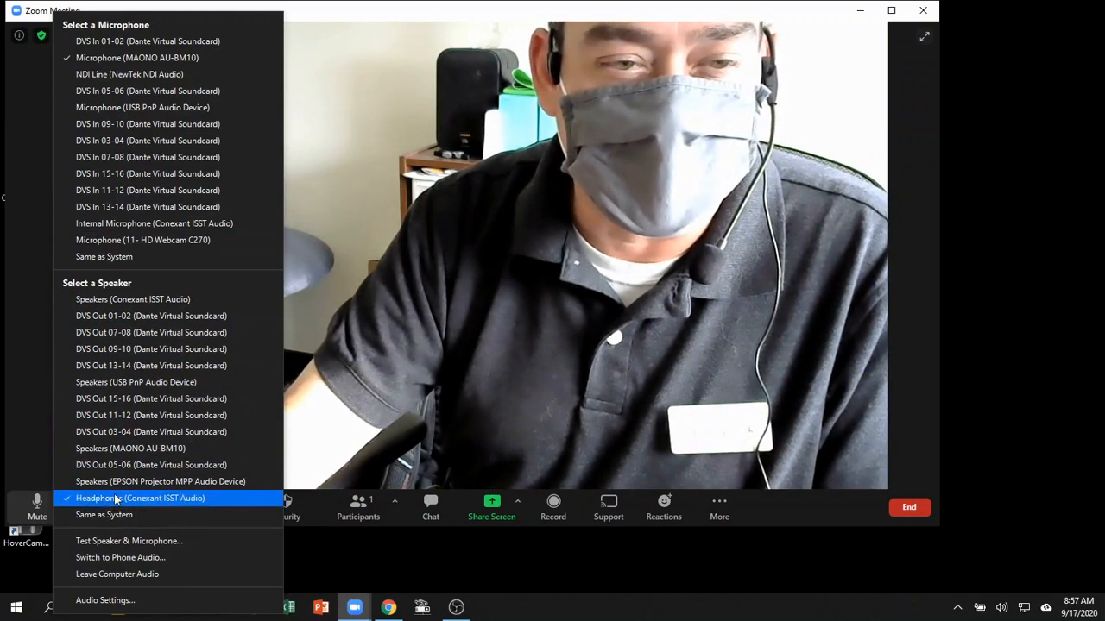
mouse_move(152, 397)
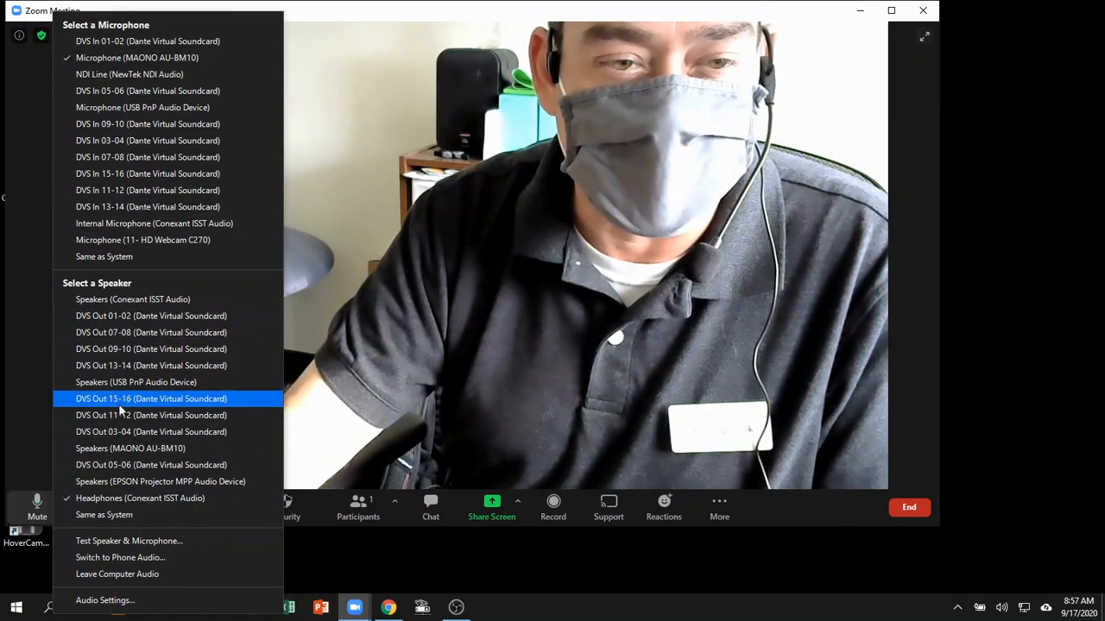
mouse_move(131, 449)
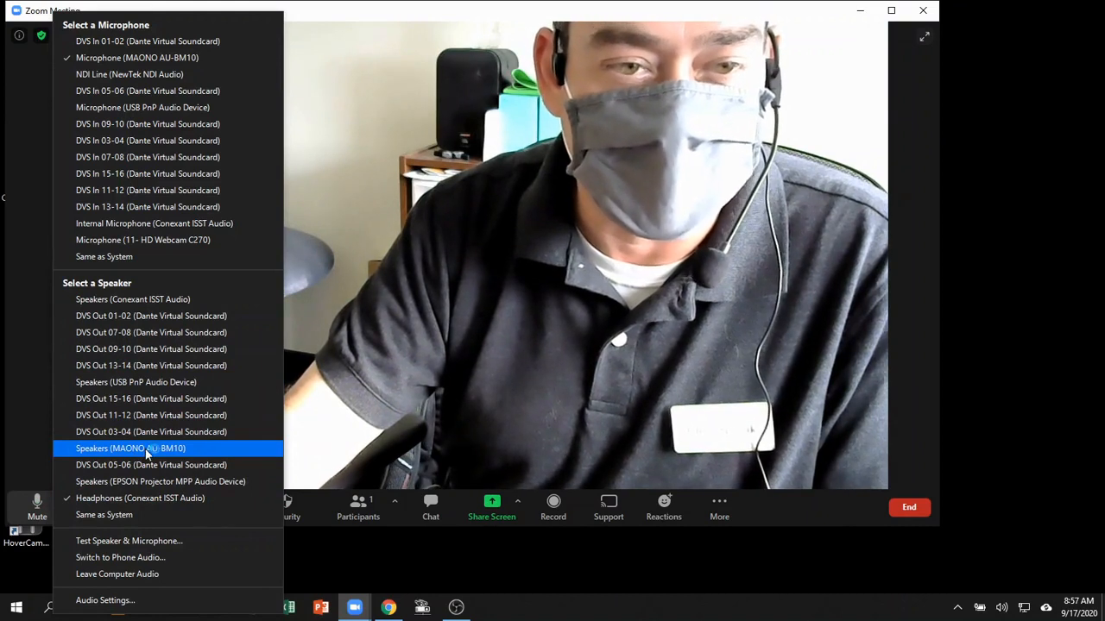
mouse_move(152, 415)
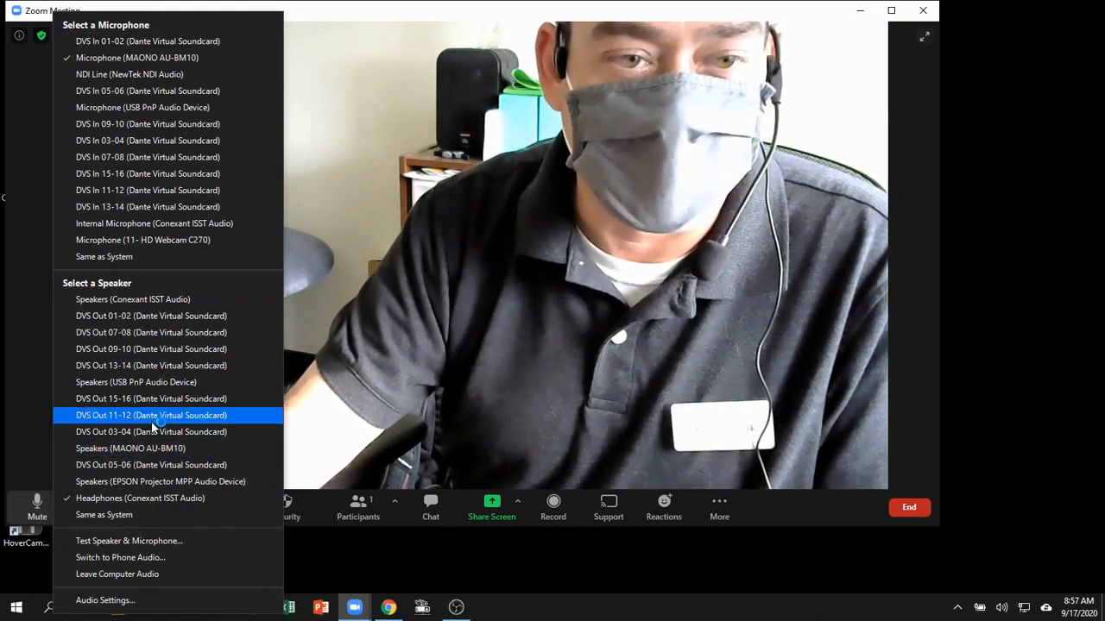
mouse_move(135, 384)
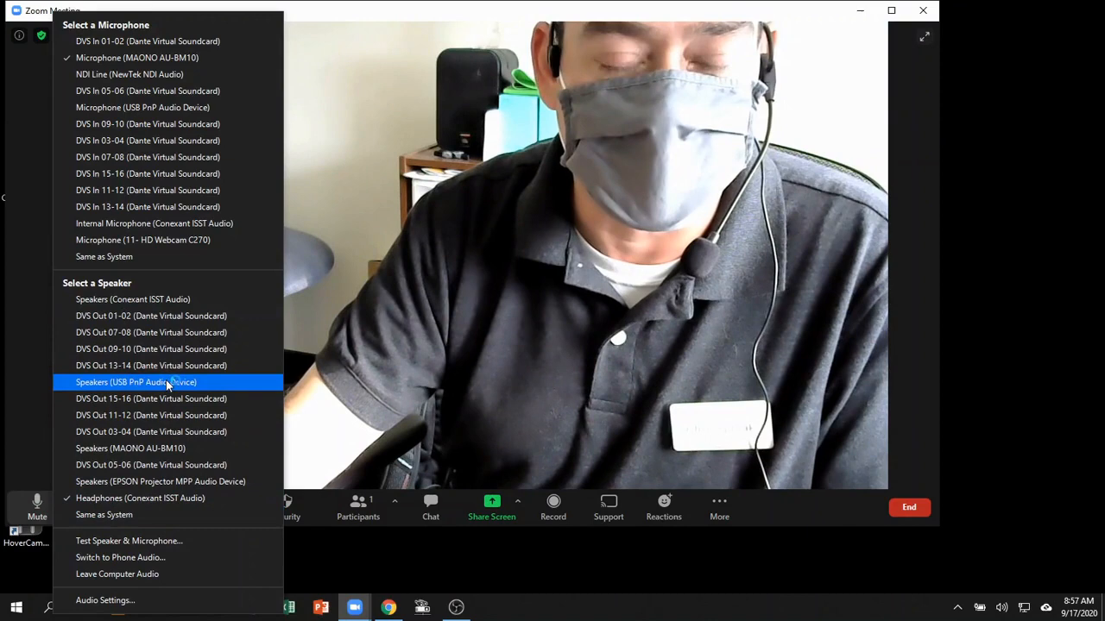
mouse_move(152, 332)
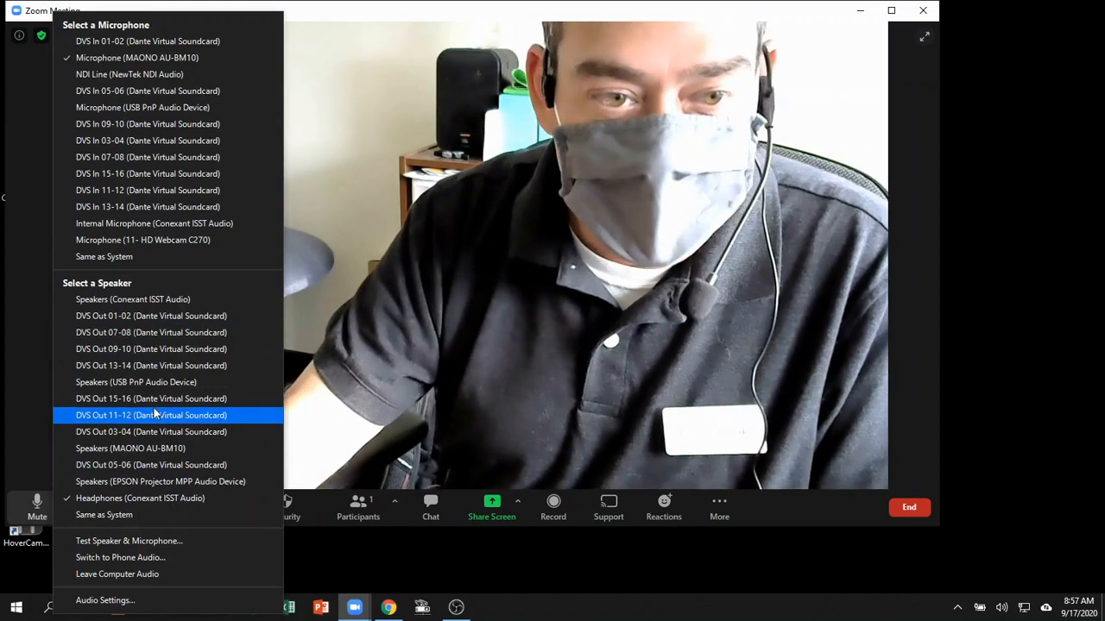
mouse_move(155, 540)
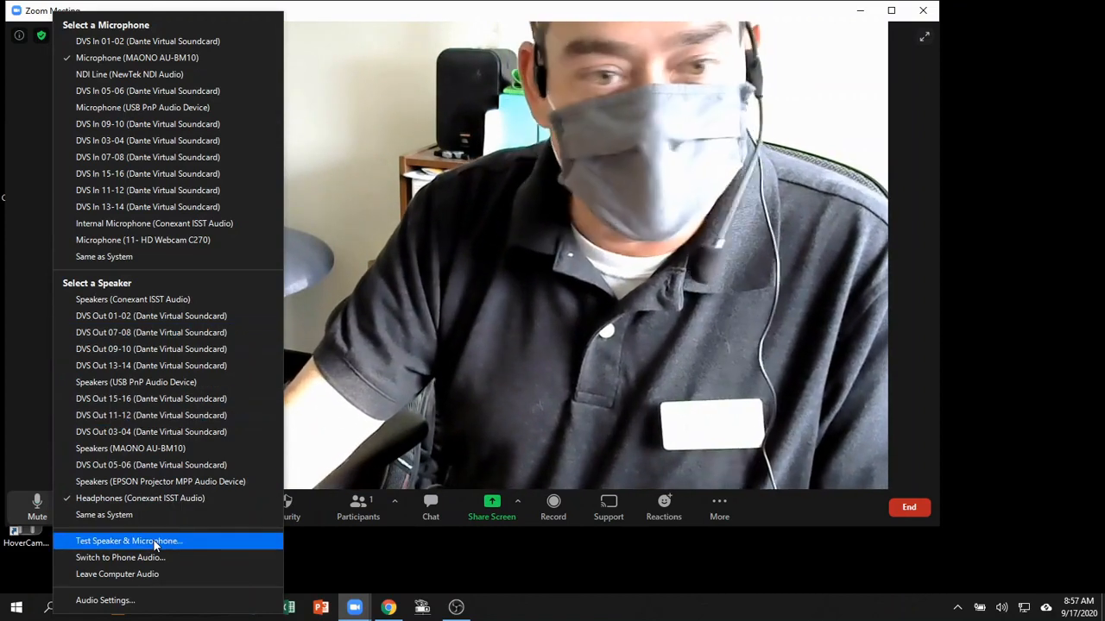
click(127, 540)
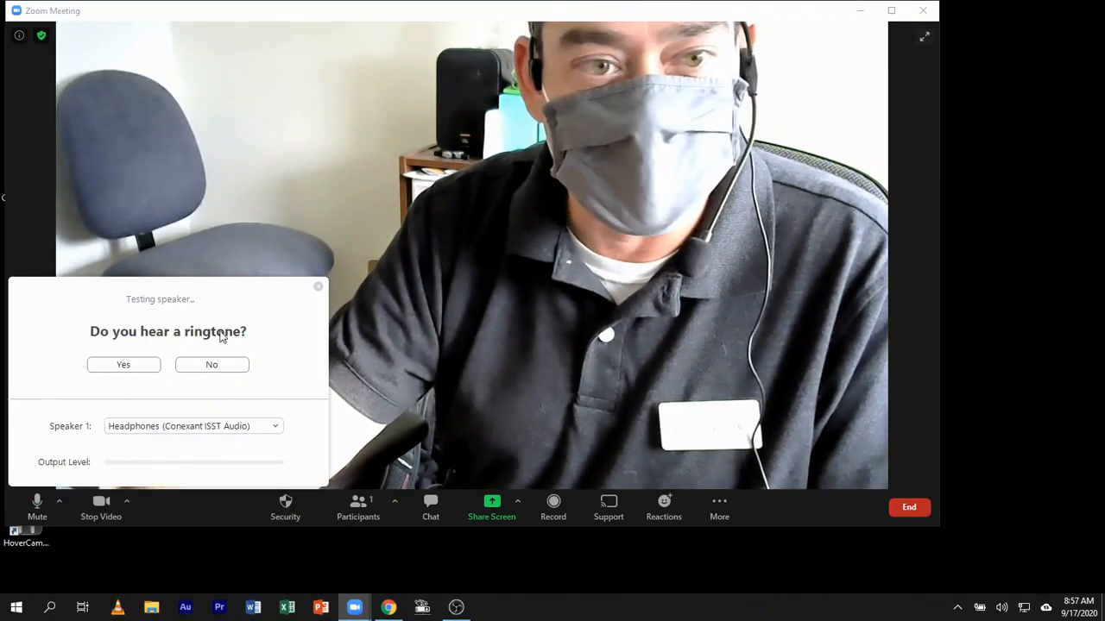
Confirm the ringtone and MAONO microphone replay are heard, then finish the audio test
click(123, 364)
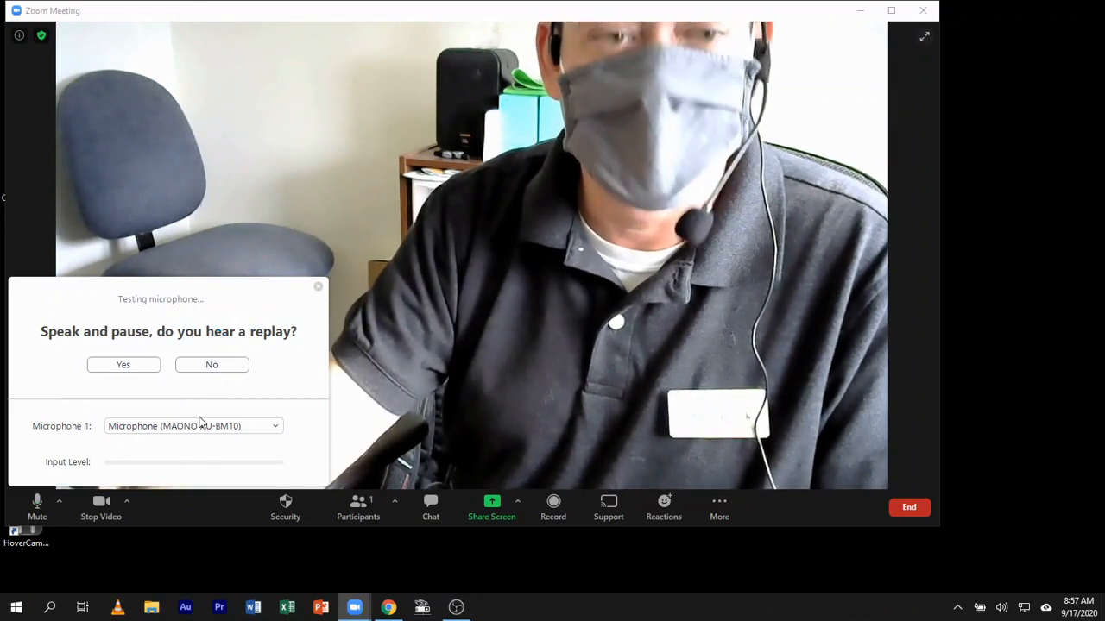
click(122, 364)
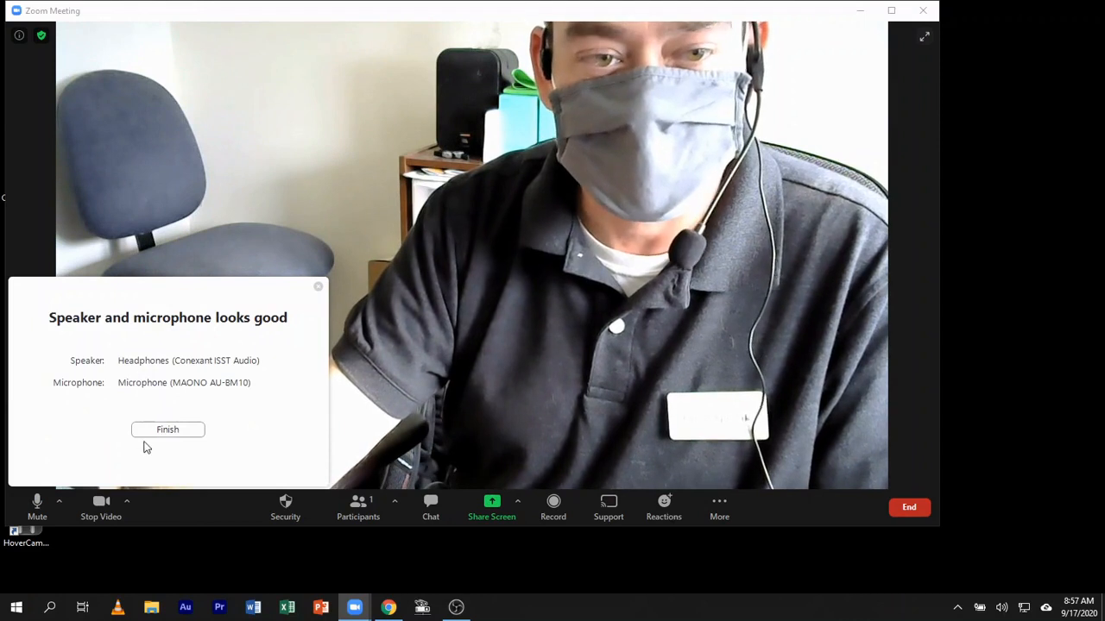
click(167, 430)
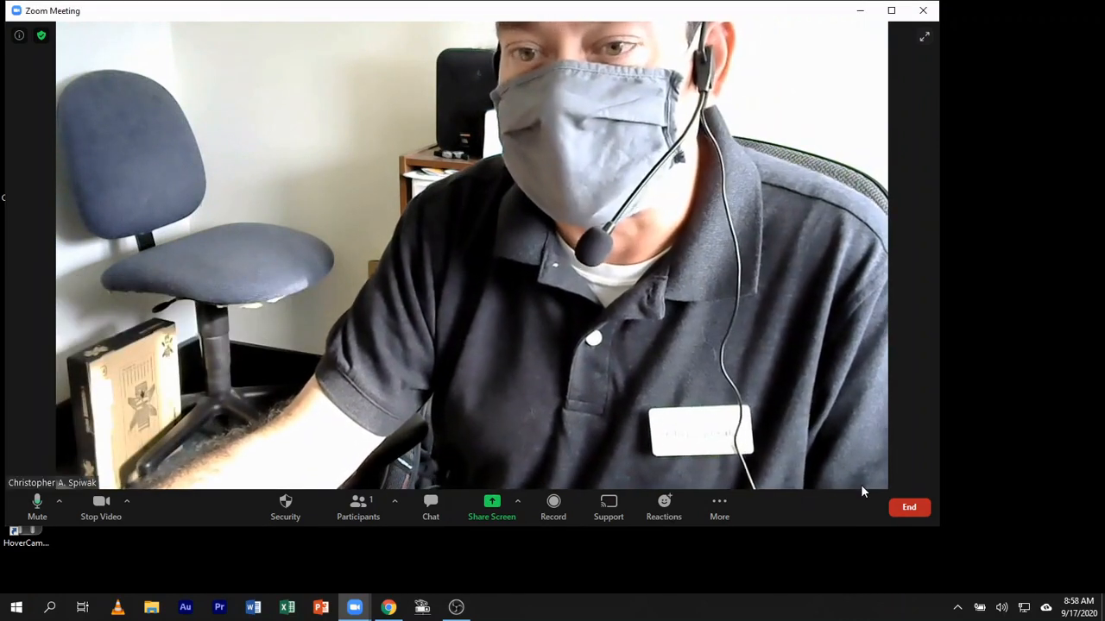